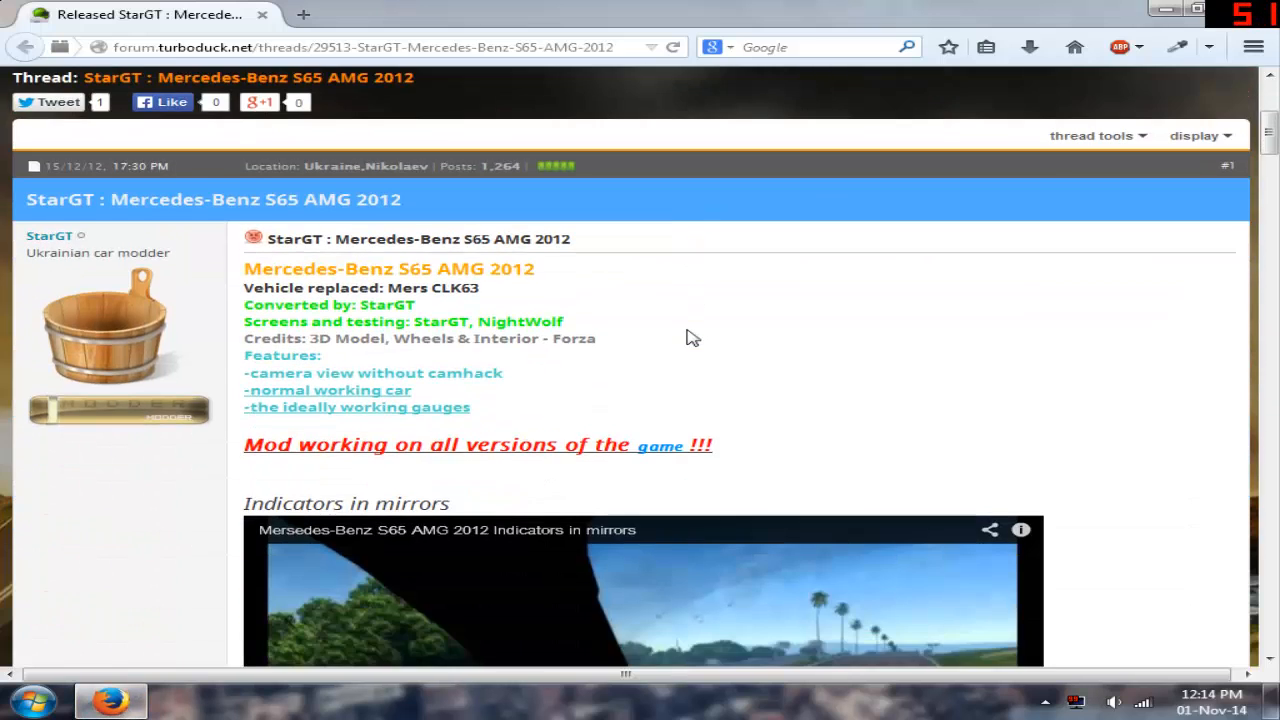
- Scroll the S65 AMG thread down past the screenshots to the DOWNLOAD links
scroll("down", 3)
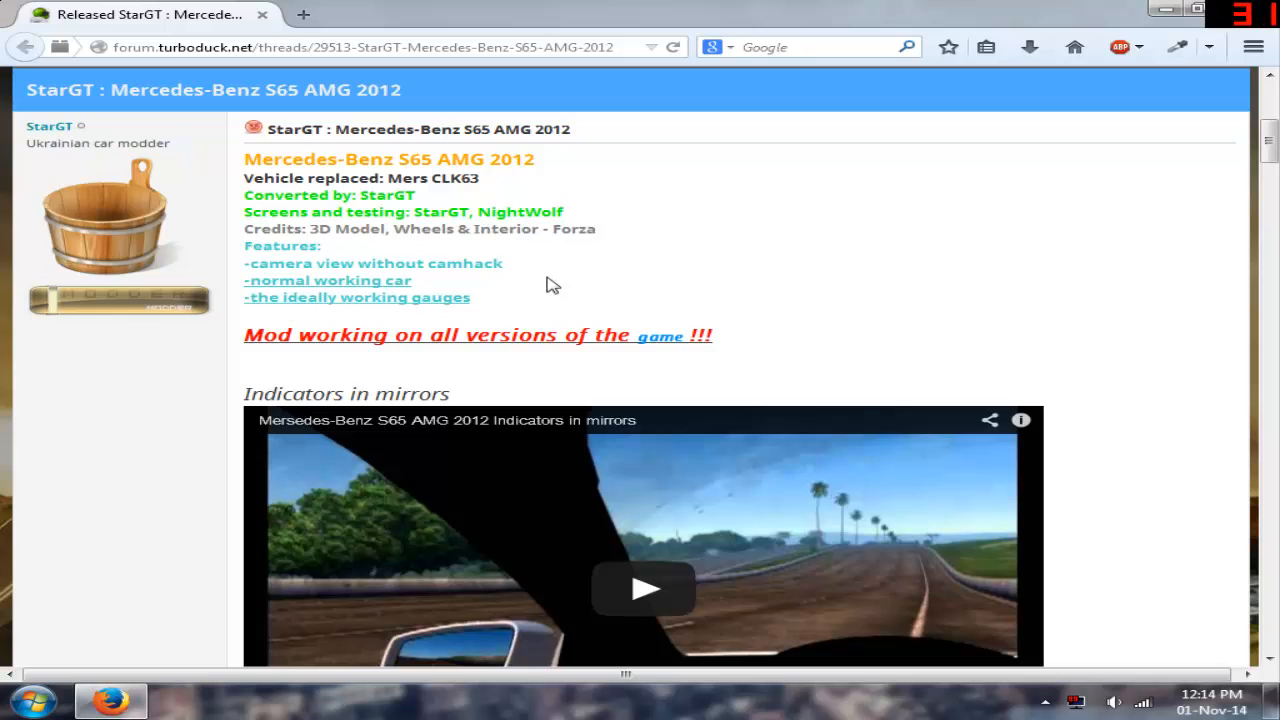
scroll("down", 3)
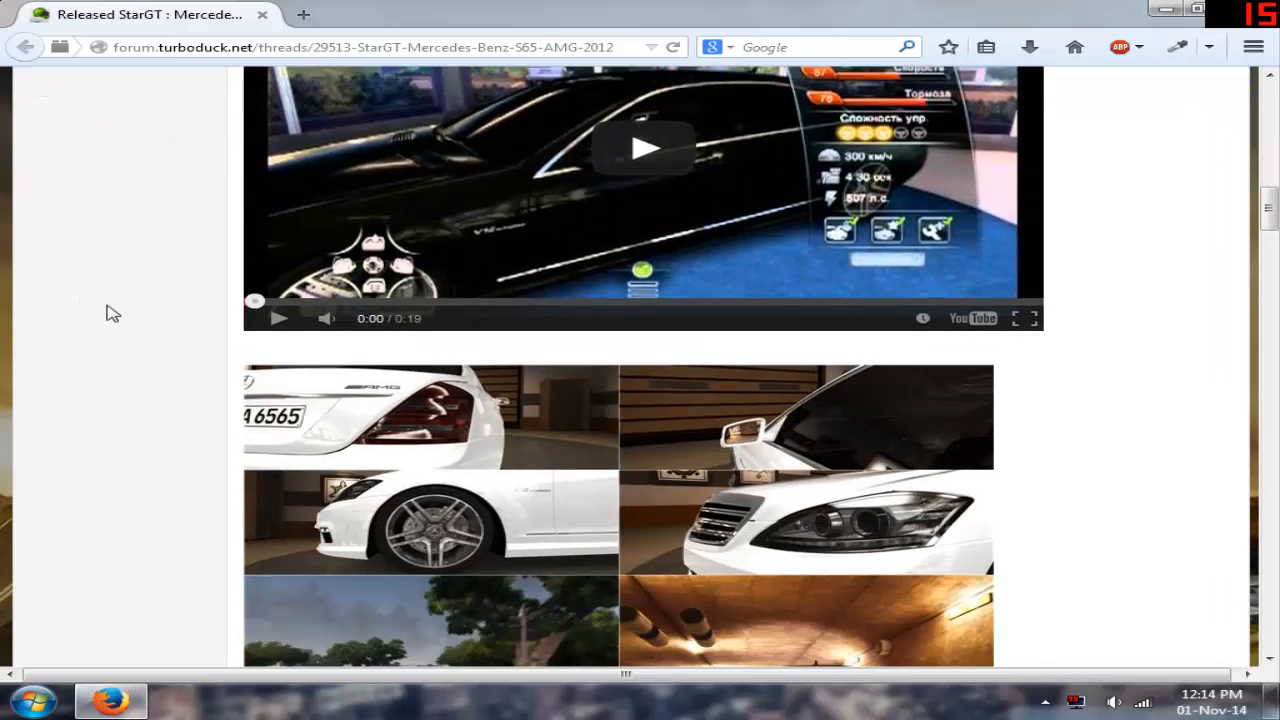
scroll("down", 3)
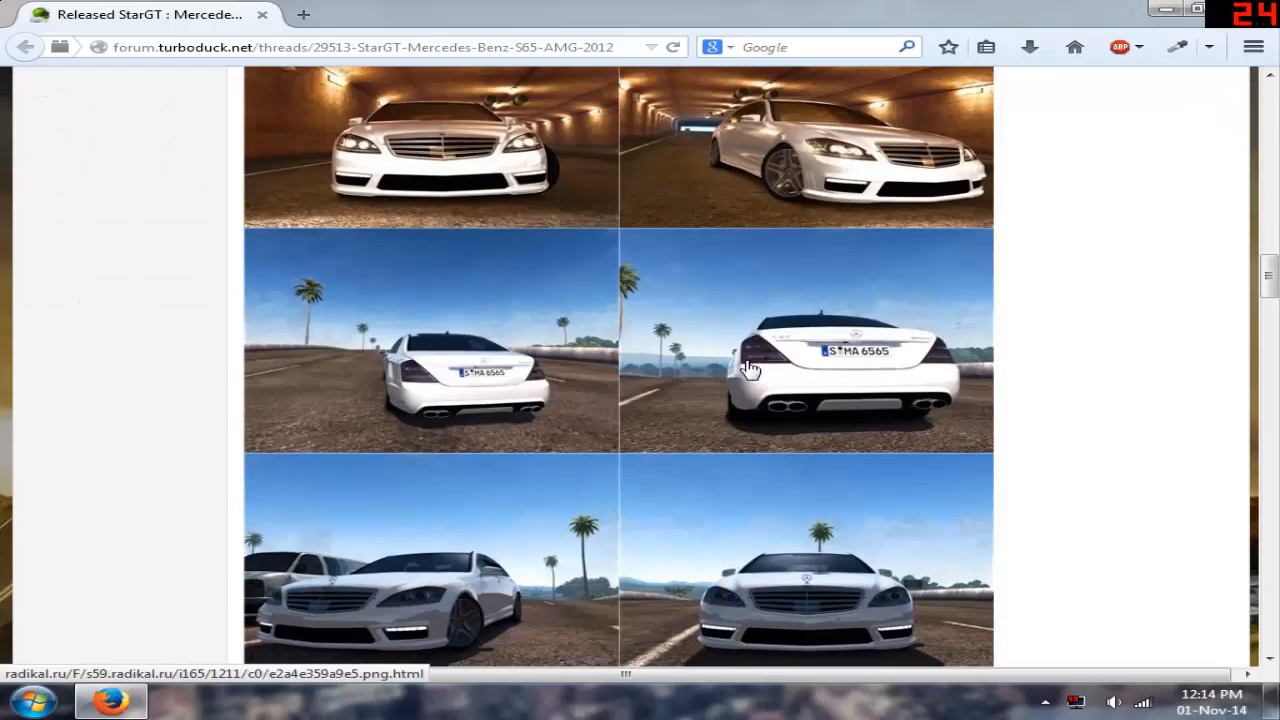
scroll("down", 3)
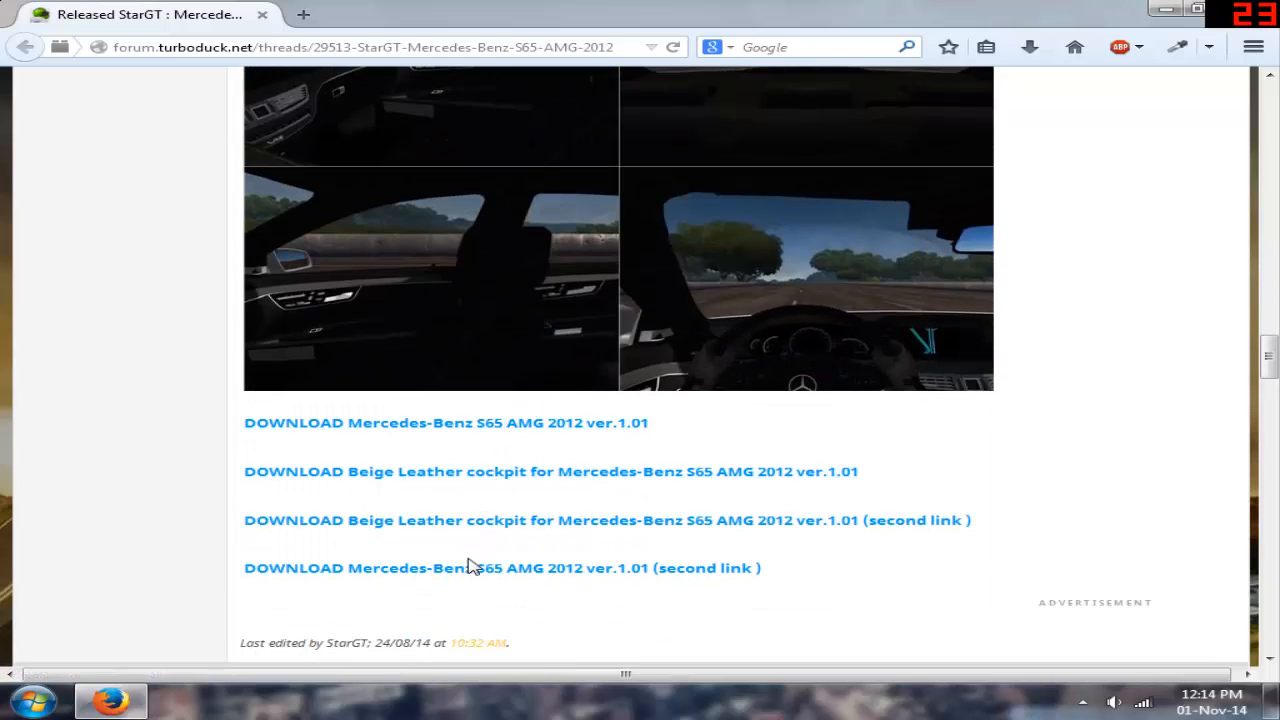
- Follow a DOWNLOAD link to DepositFiles and choose Regular download for the 12.67 MB file
left_click(501, 567)
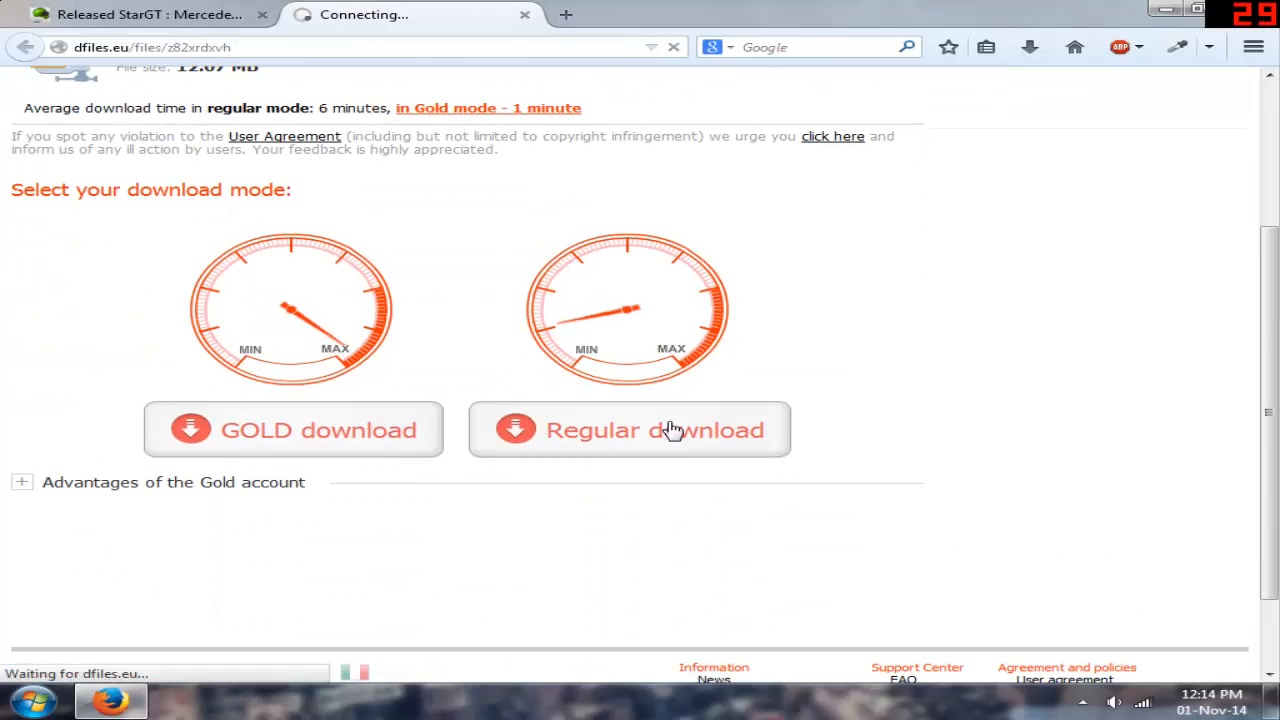
left_click(628, 429)
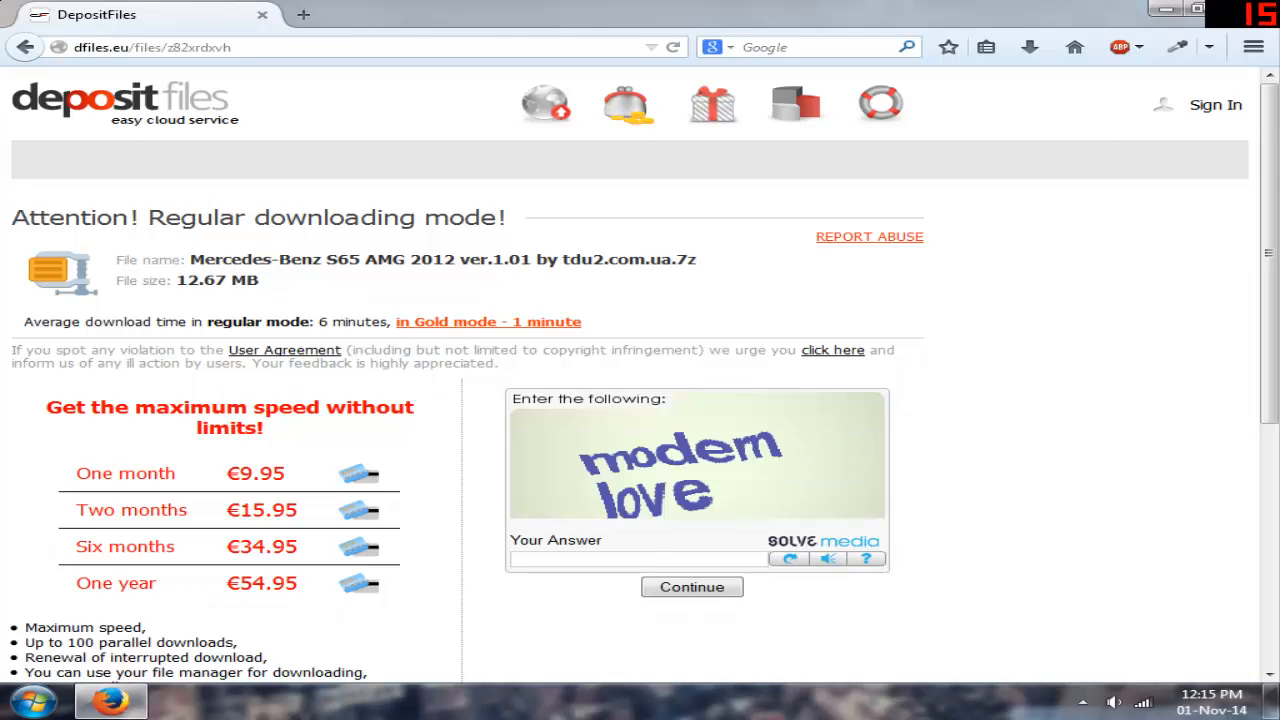
- Answer the captcha with 'modem l' and save the 12.7 MB S65 AMG archive
type("modem l")
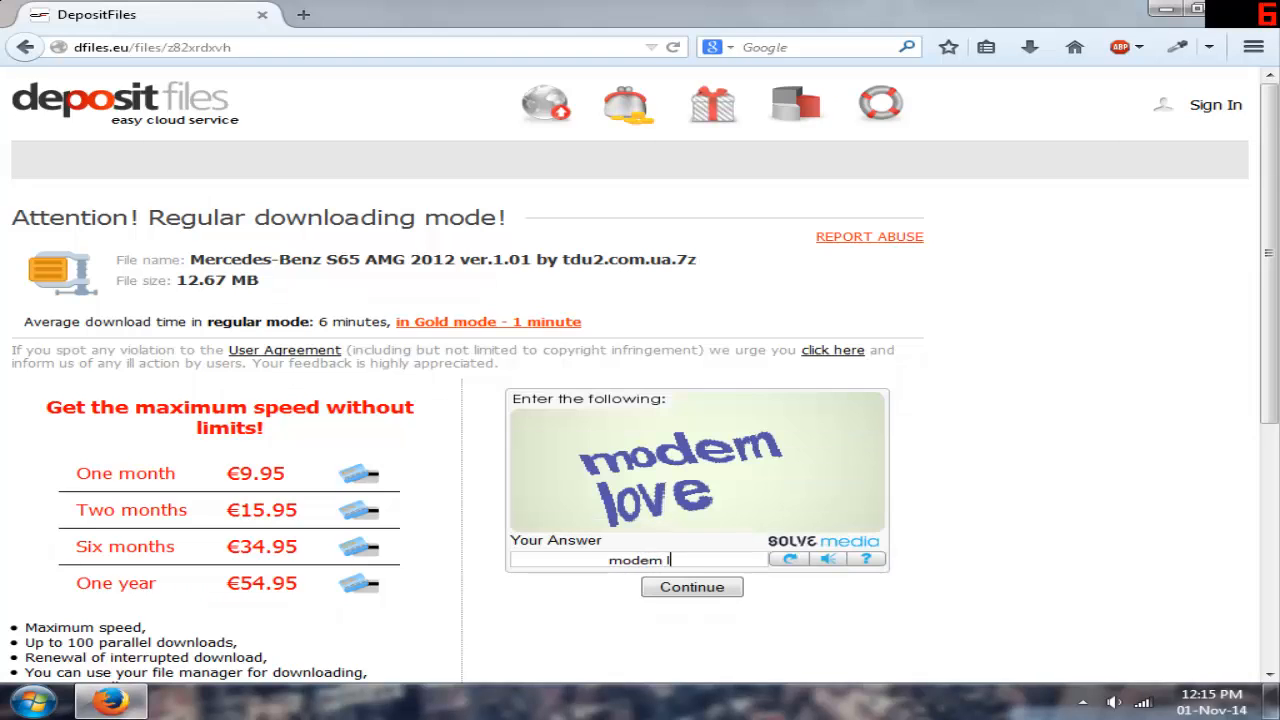
left_click(691, 587)
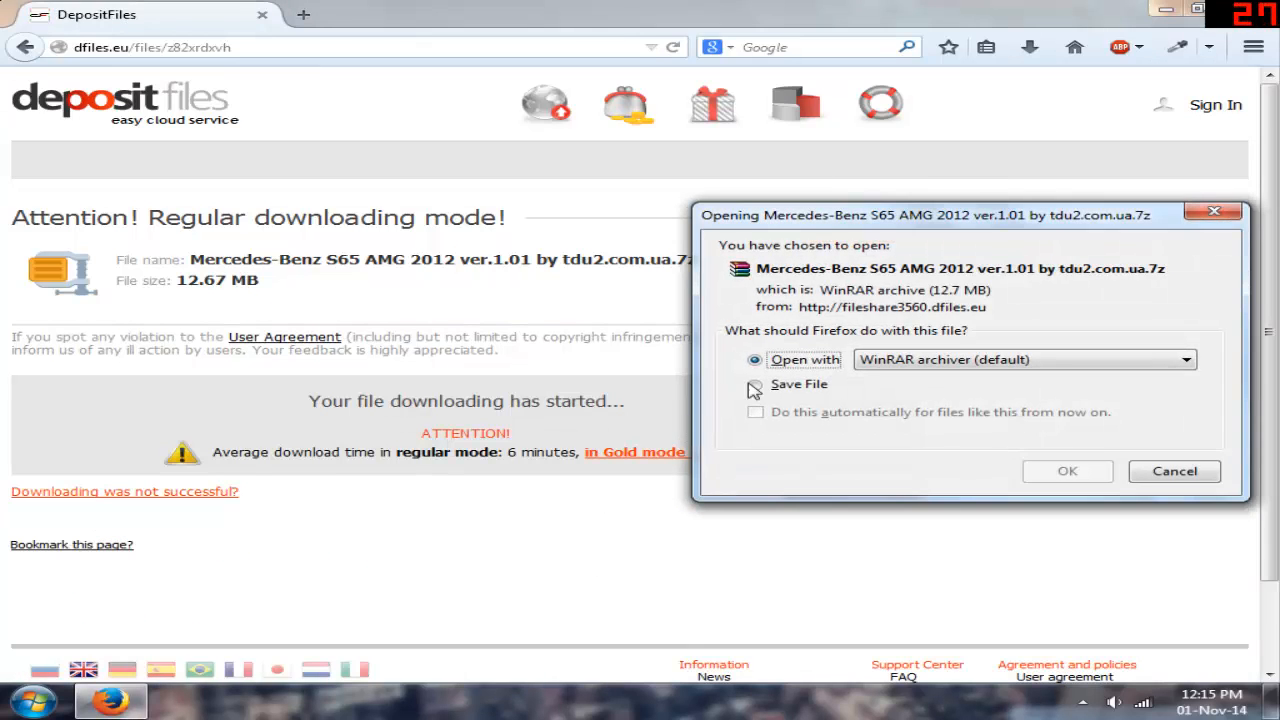
left_click(755, 384)
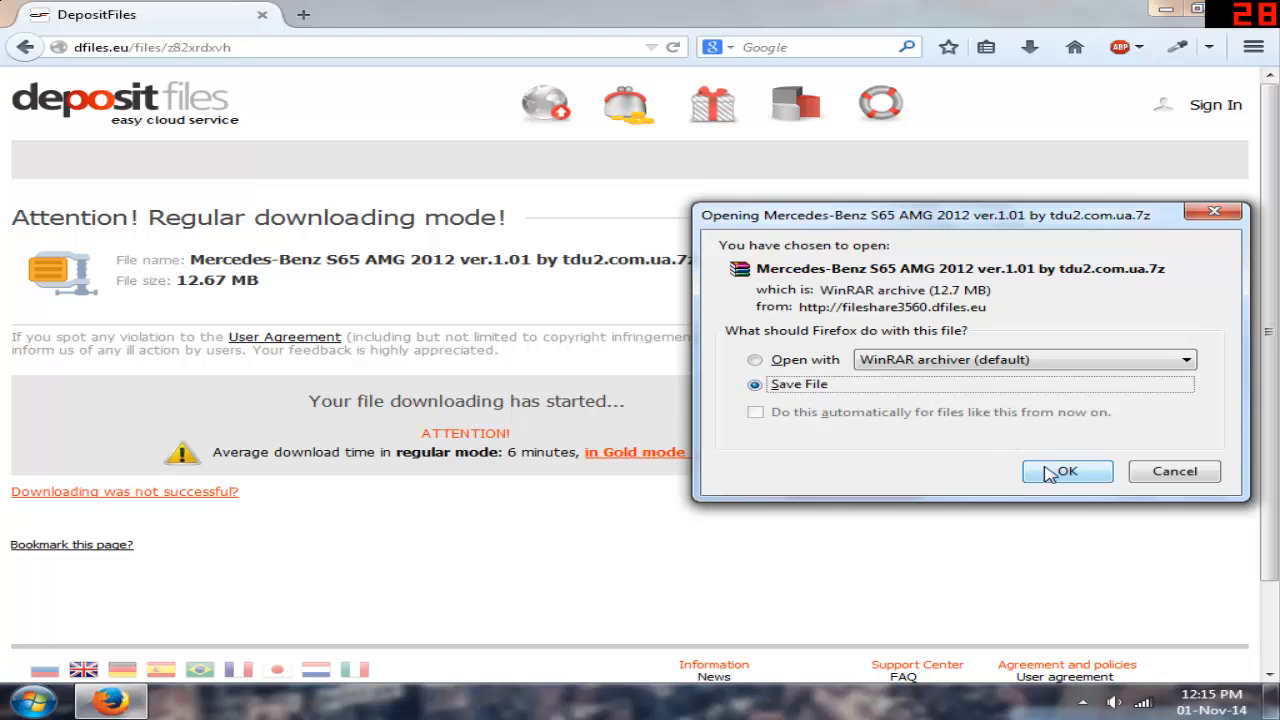
left_click(1066, 471)
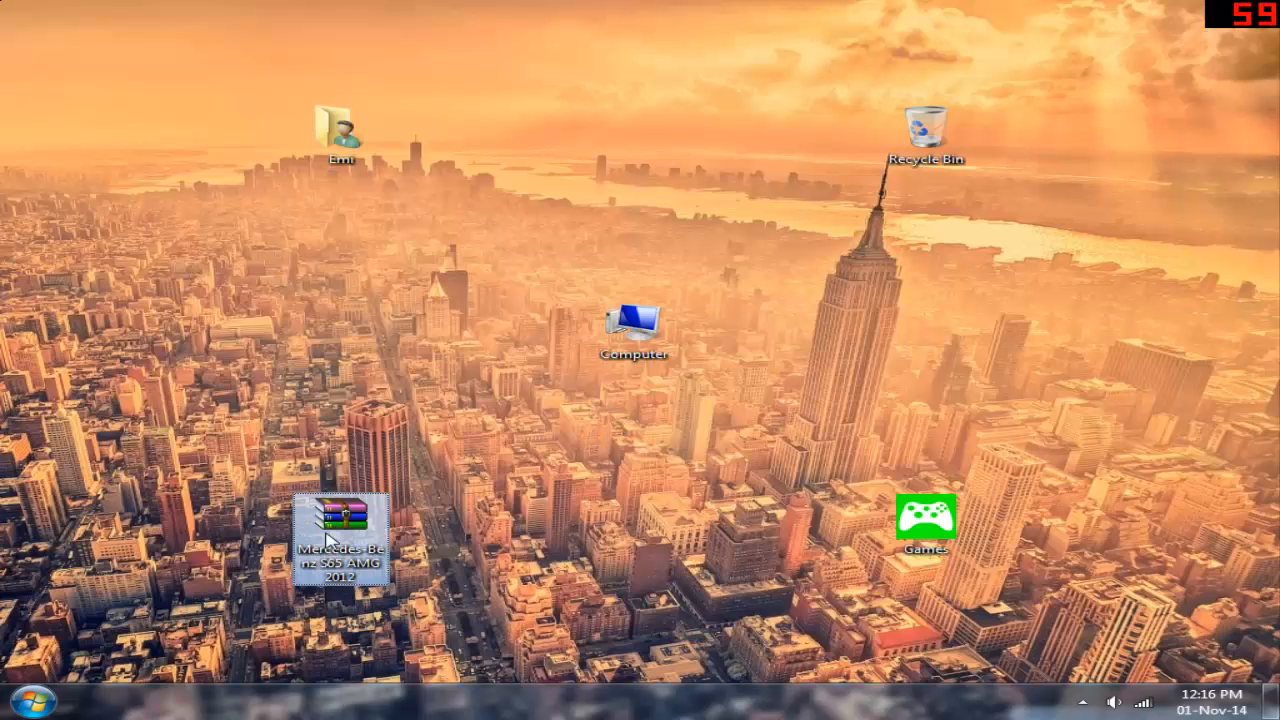
- Extract the desktop S65 AMG archive with Extract Here and open the resulting folder
right_click(340, 515)
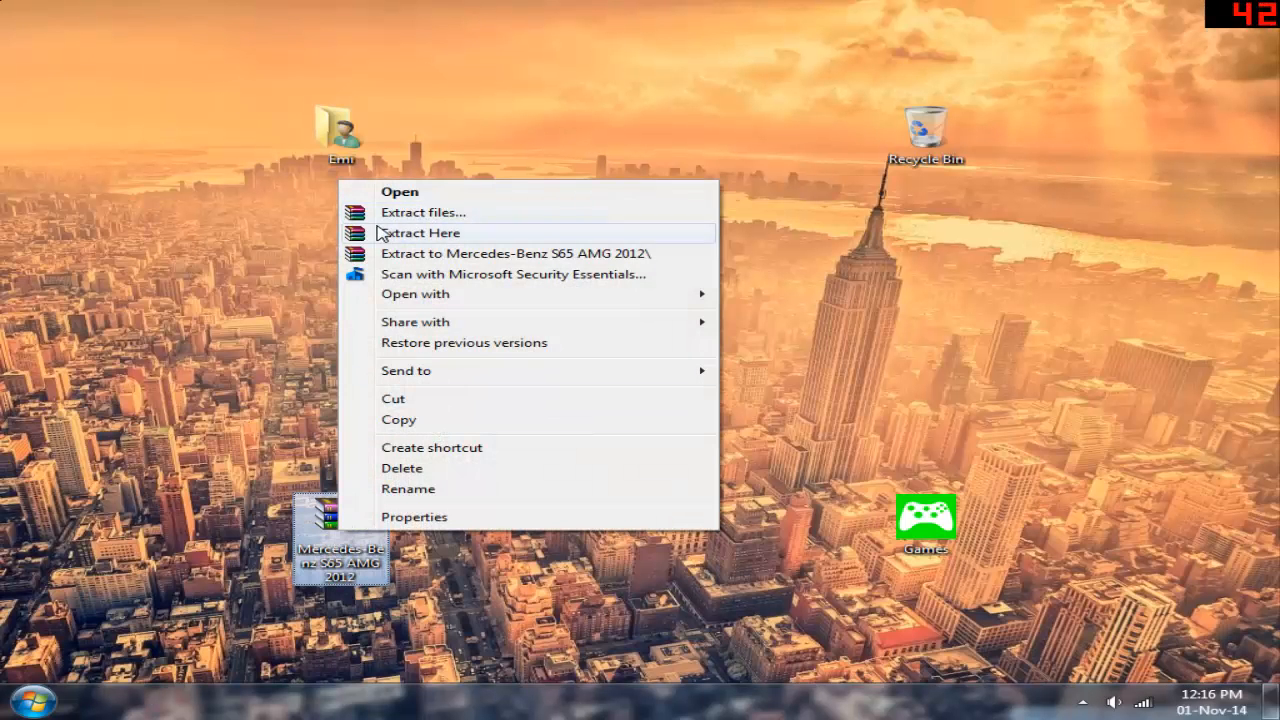
mouse_move(405, 242)
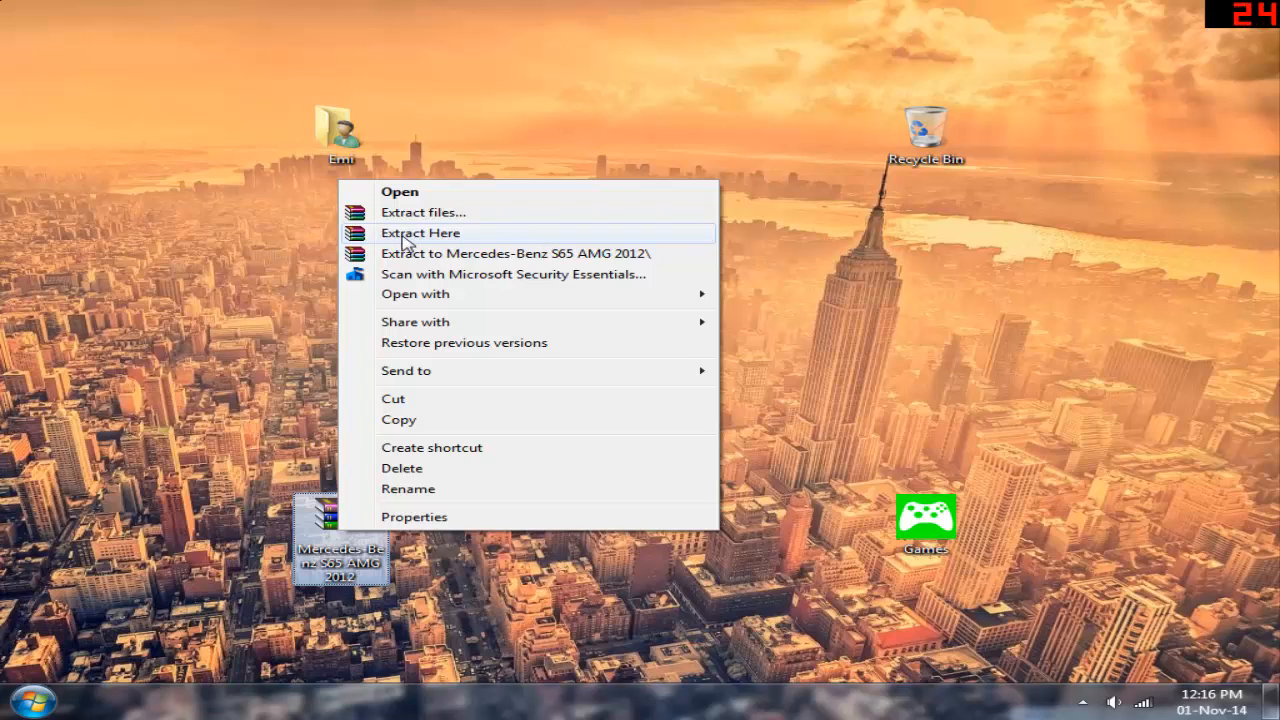
left_click(420, 232)
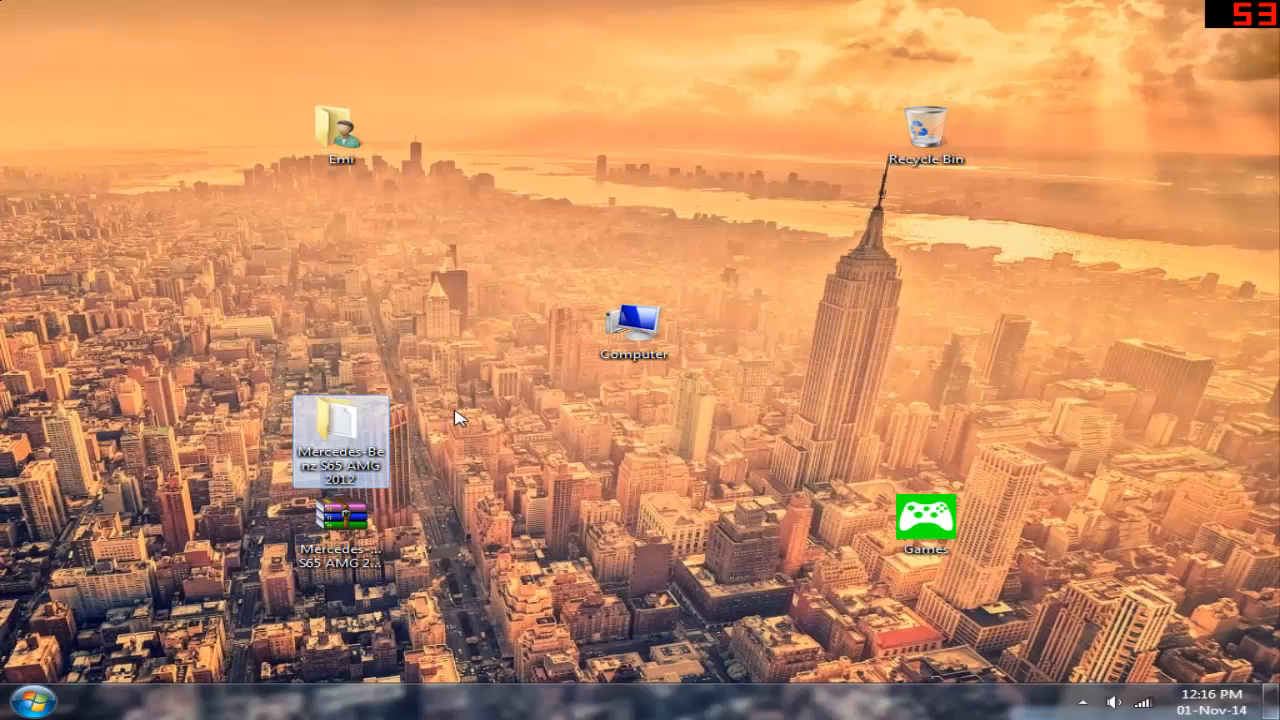
double_click(633, 320)
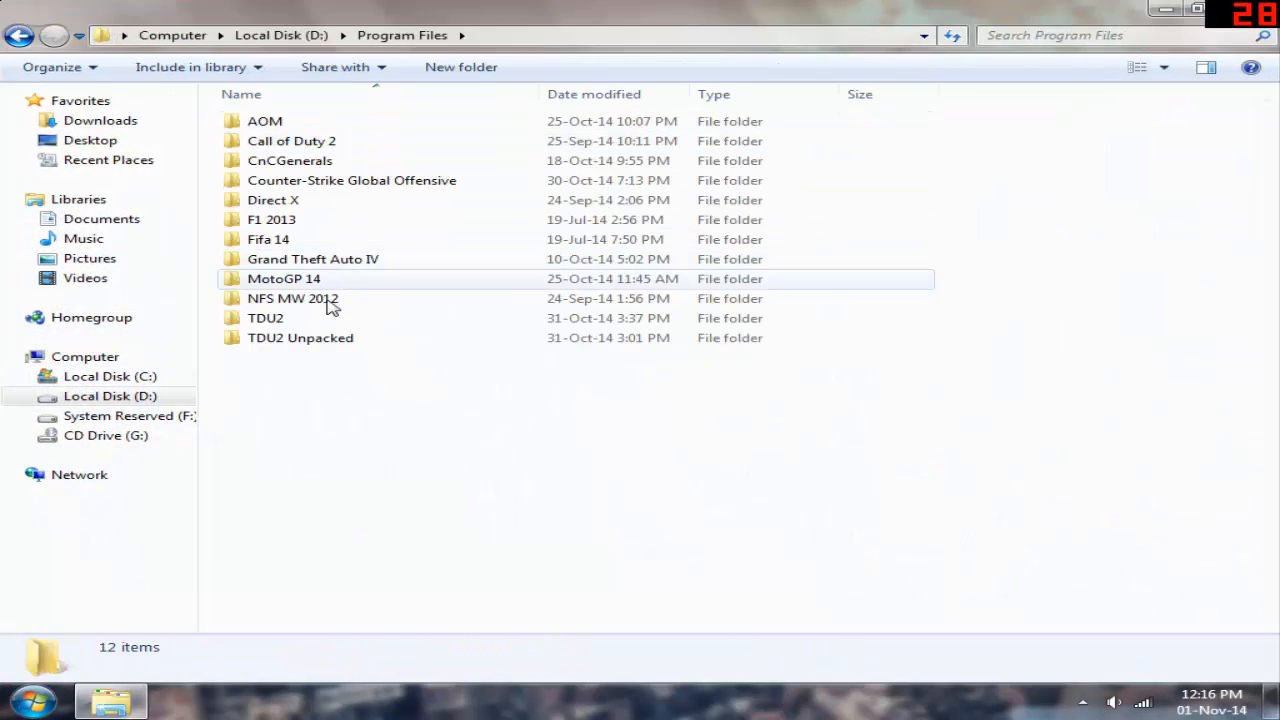
- Open TDU2 Unpacked, then select the mod's Euro folder and bring up its actions
double_click(300, 337)
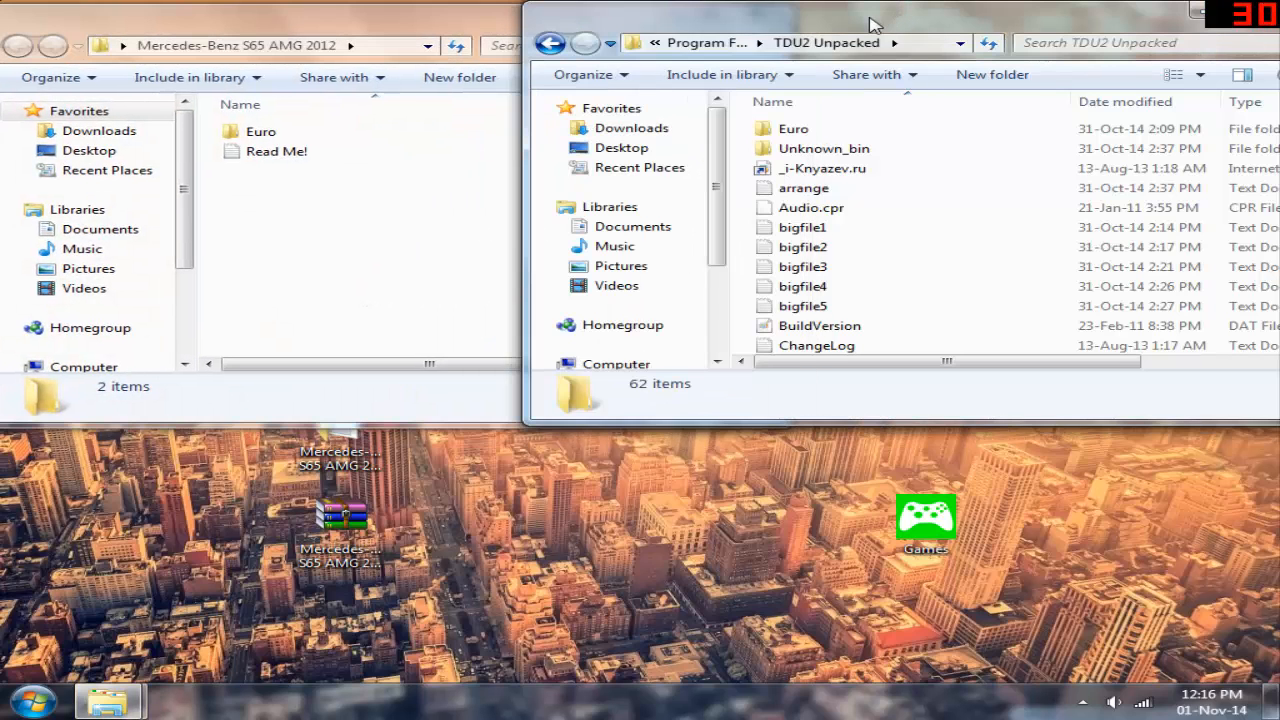
left_click(261, 131)
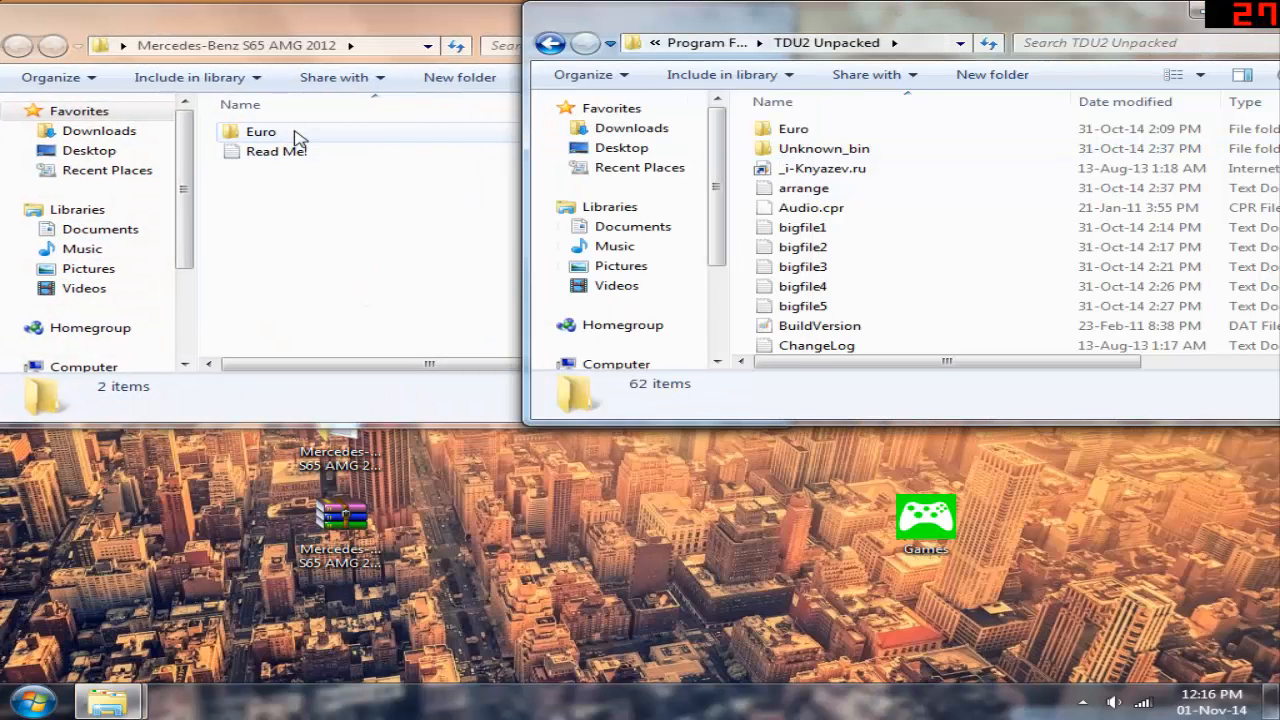
right_click(260, 131)
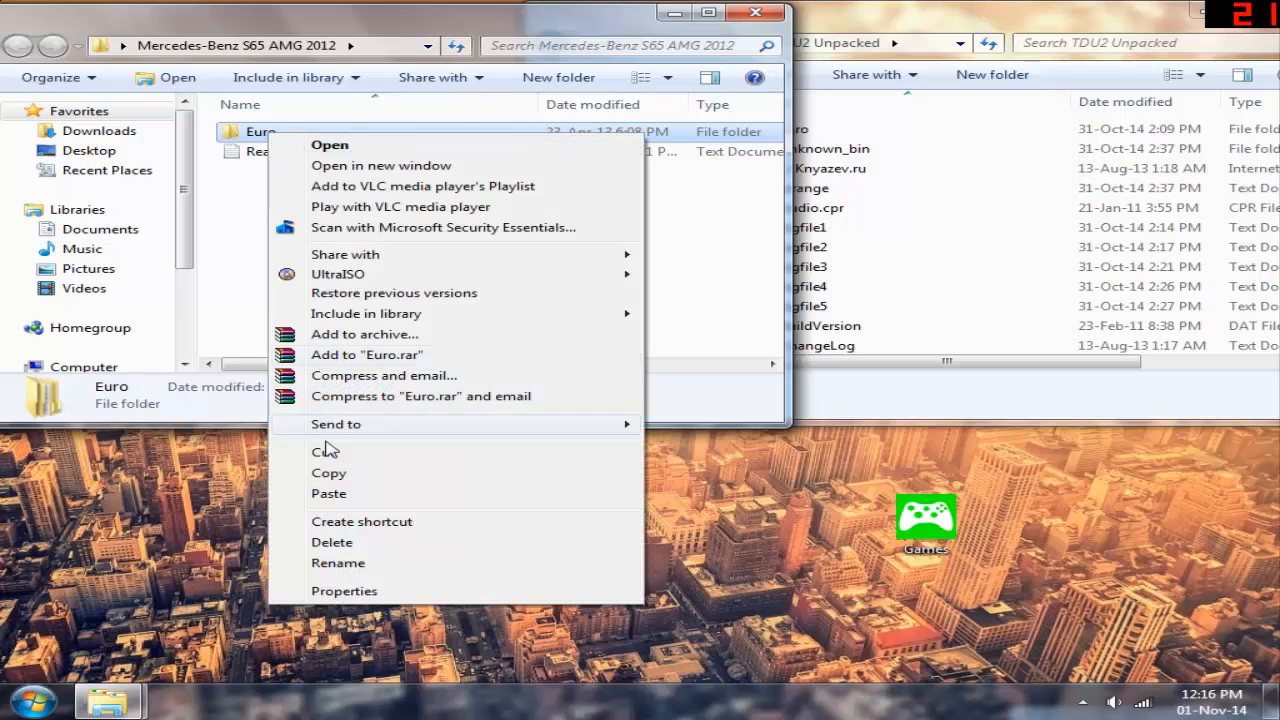
mouse_move(340, 473)
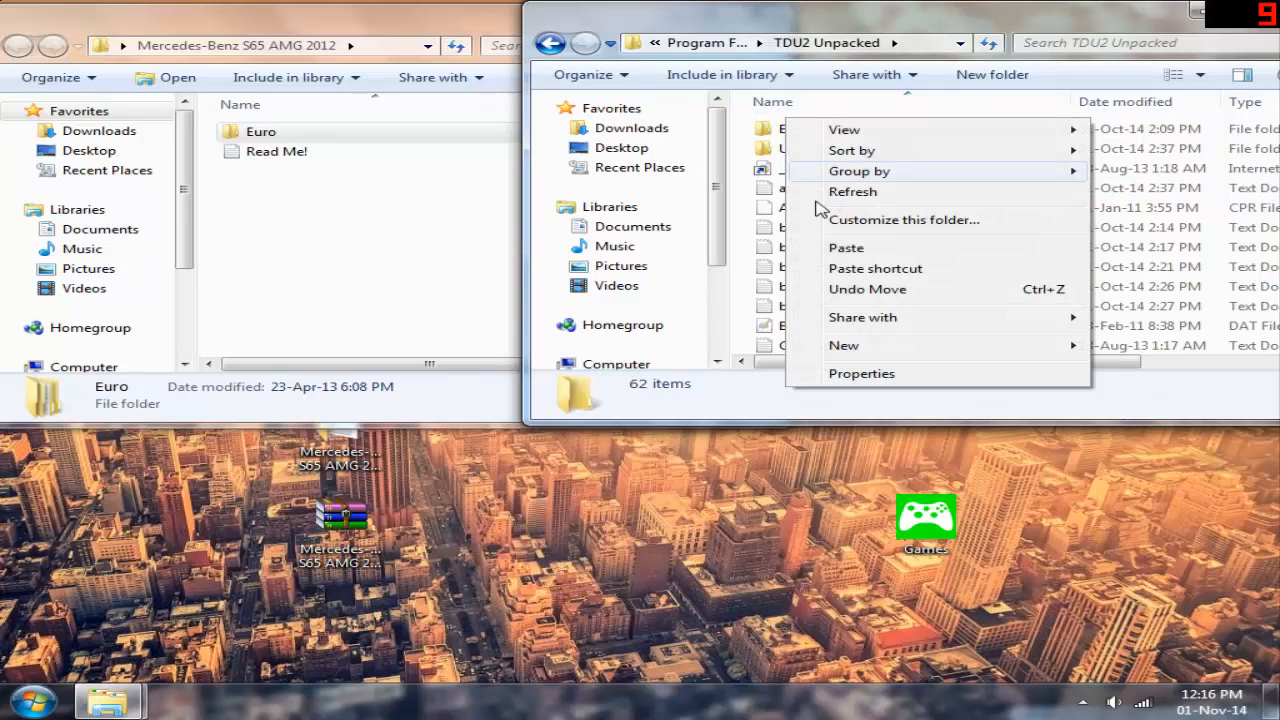
mouse_move(846, 248)
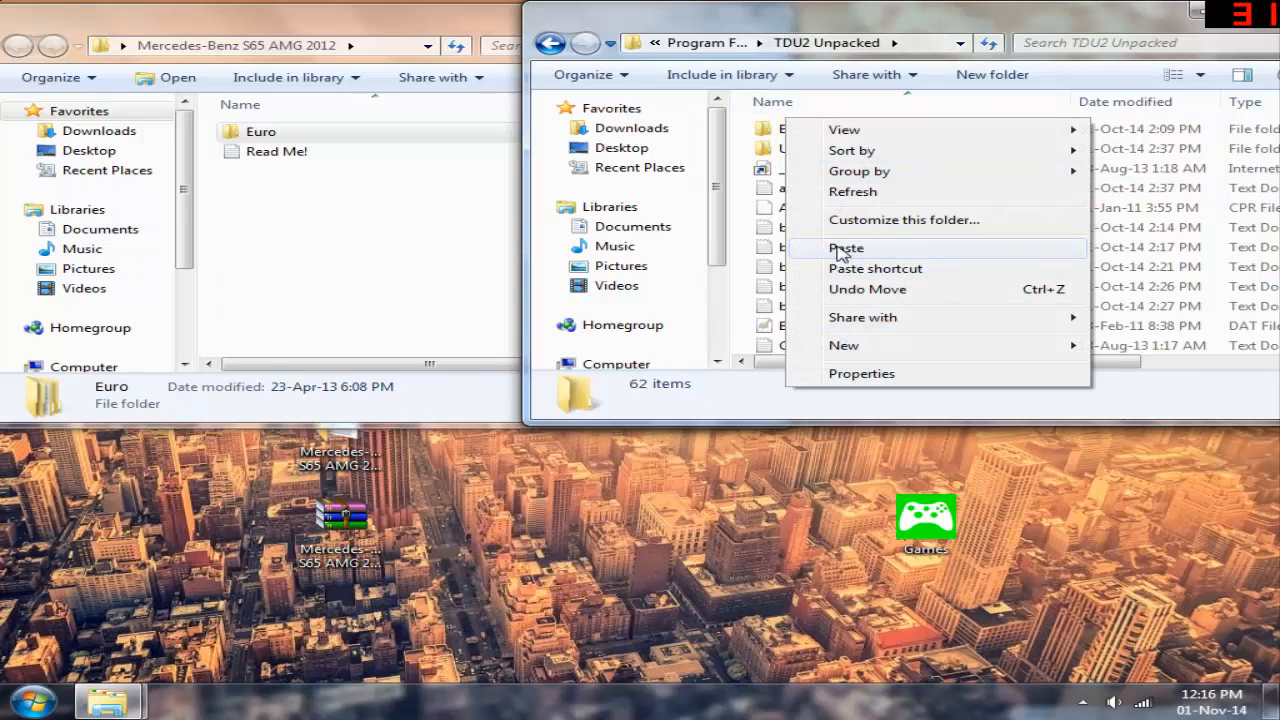
- Paste Euro into TDU2 Unpacked, confirming merges for Euro, gauges and med folders
left_click(846, 247)
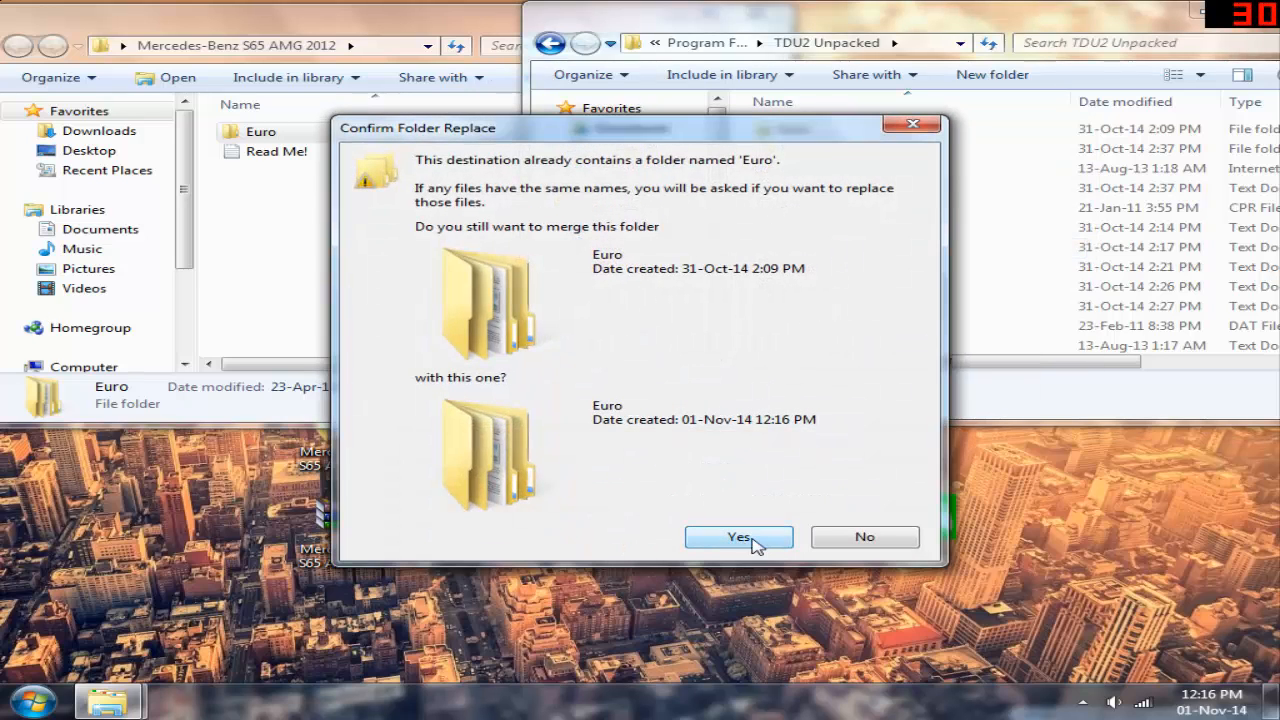
left_click(738, 537)
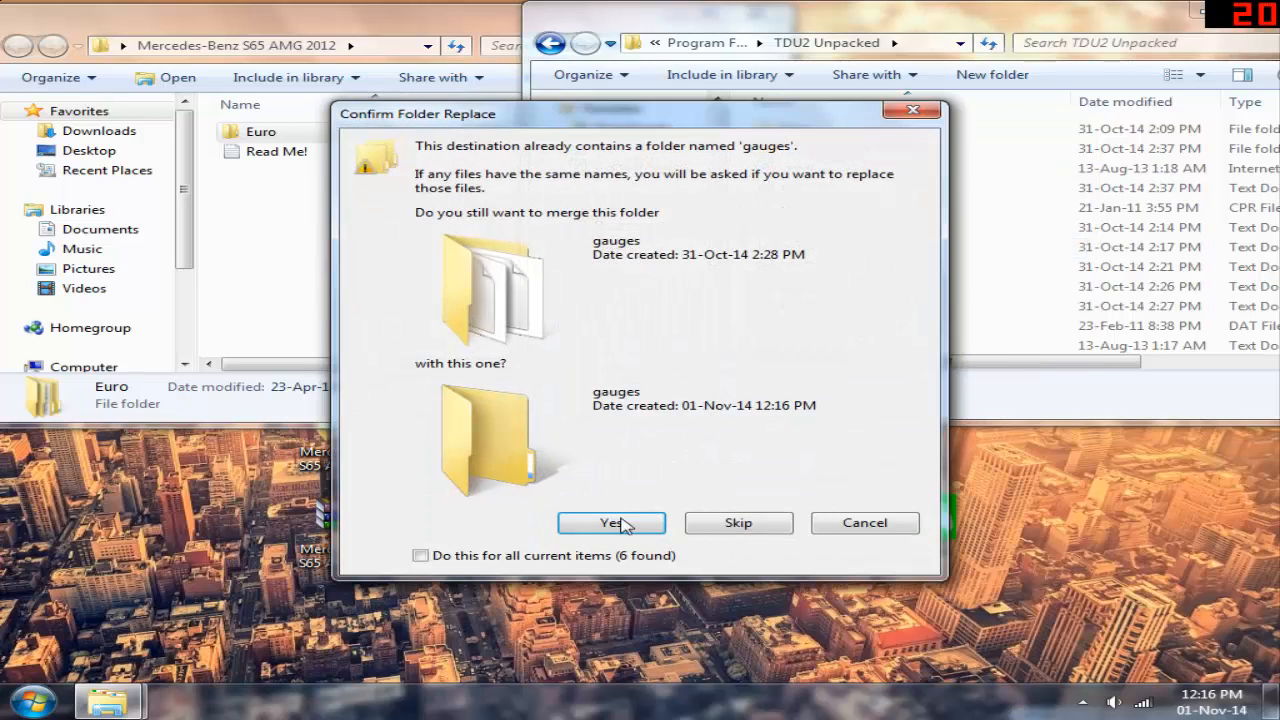
left_click(611, 522)
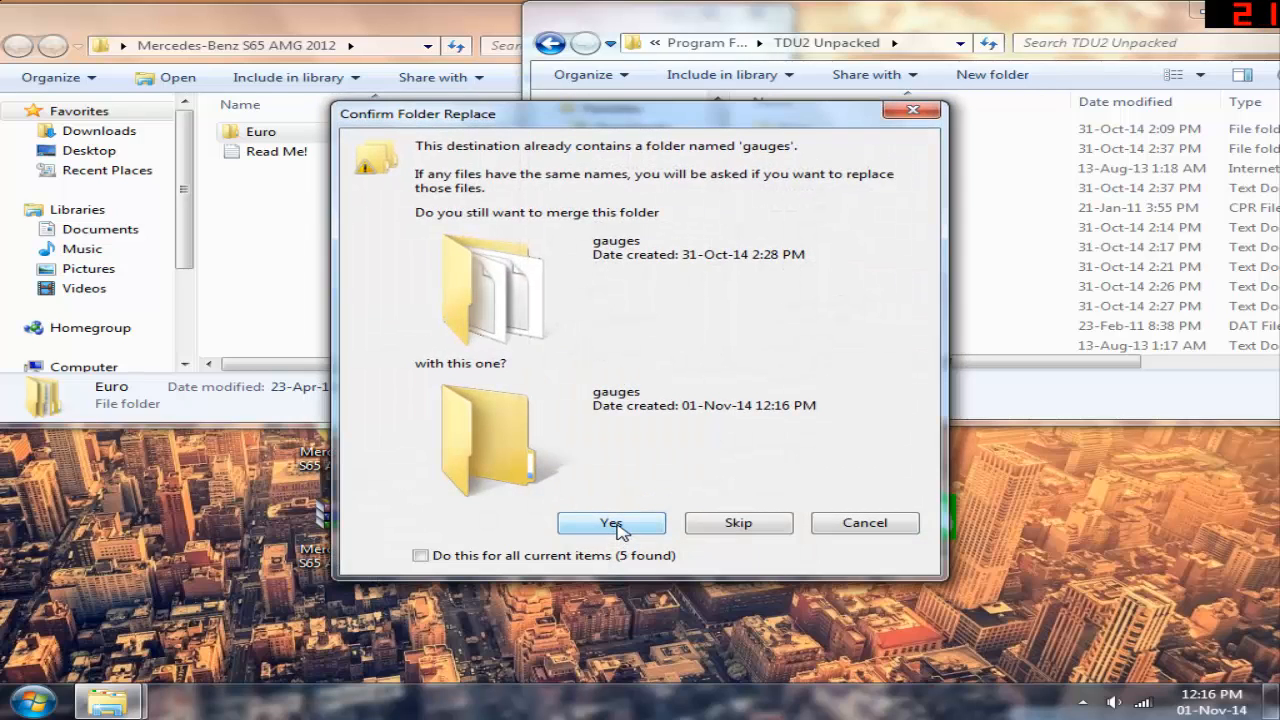
left_click(611, 522)
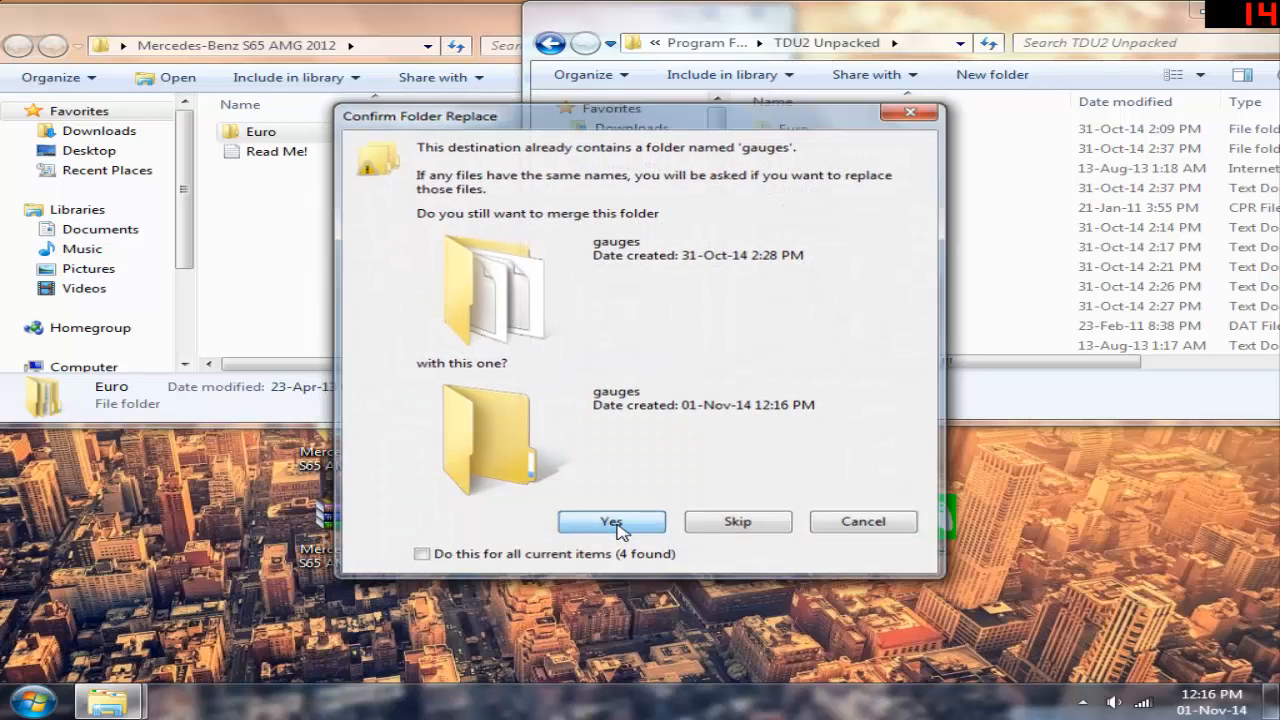
left_click(611, 522)
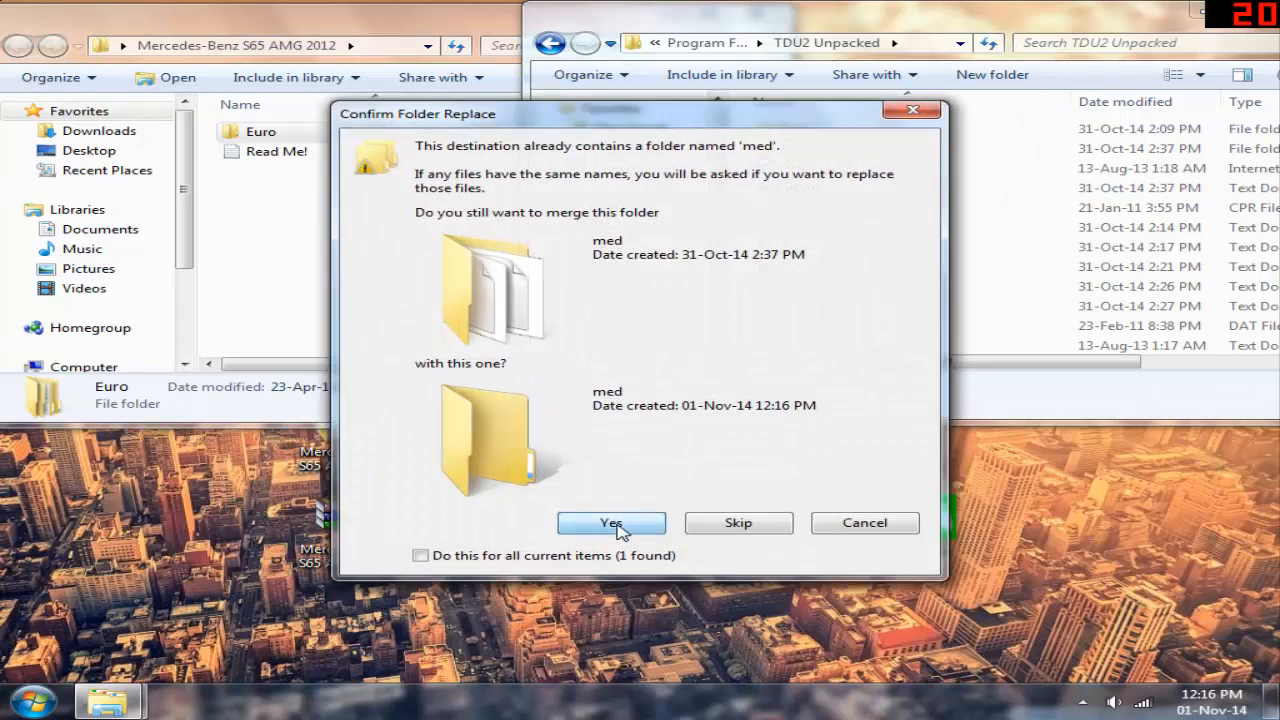
left_click(610, 522)
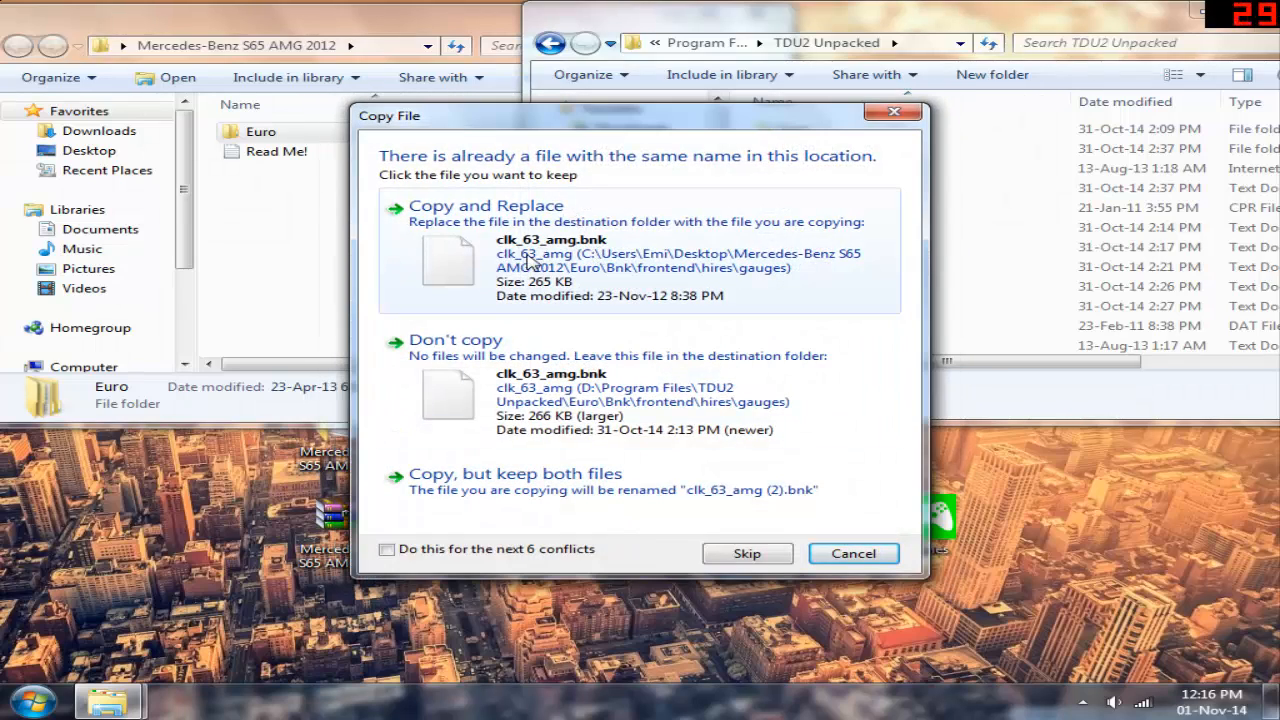
- Replace the hires, lowres and medres clk_63_amg.bnk files with the mod's versions
left_click(746, 553)
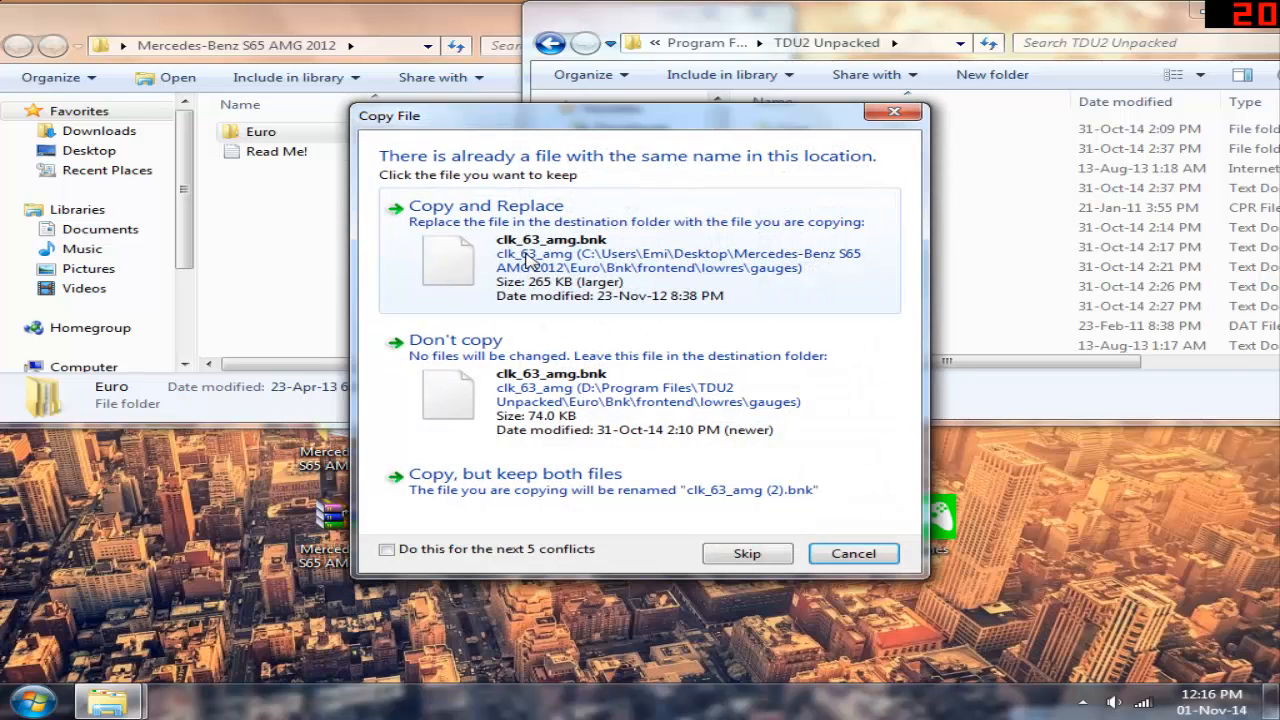
left_click(746, 553)
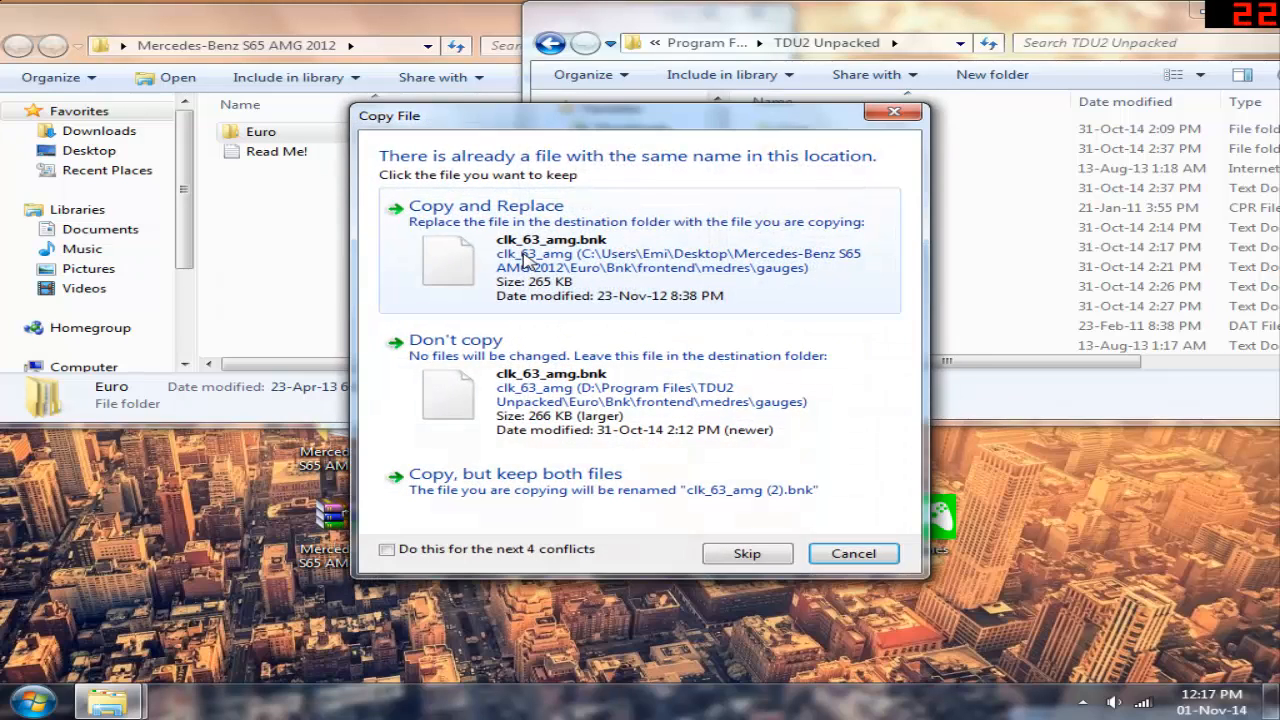
left_click(746, 553)
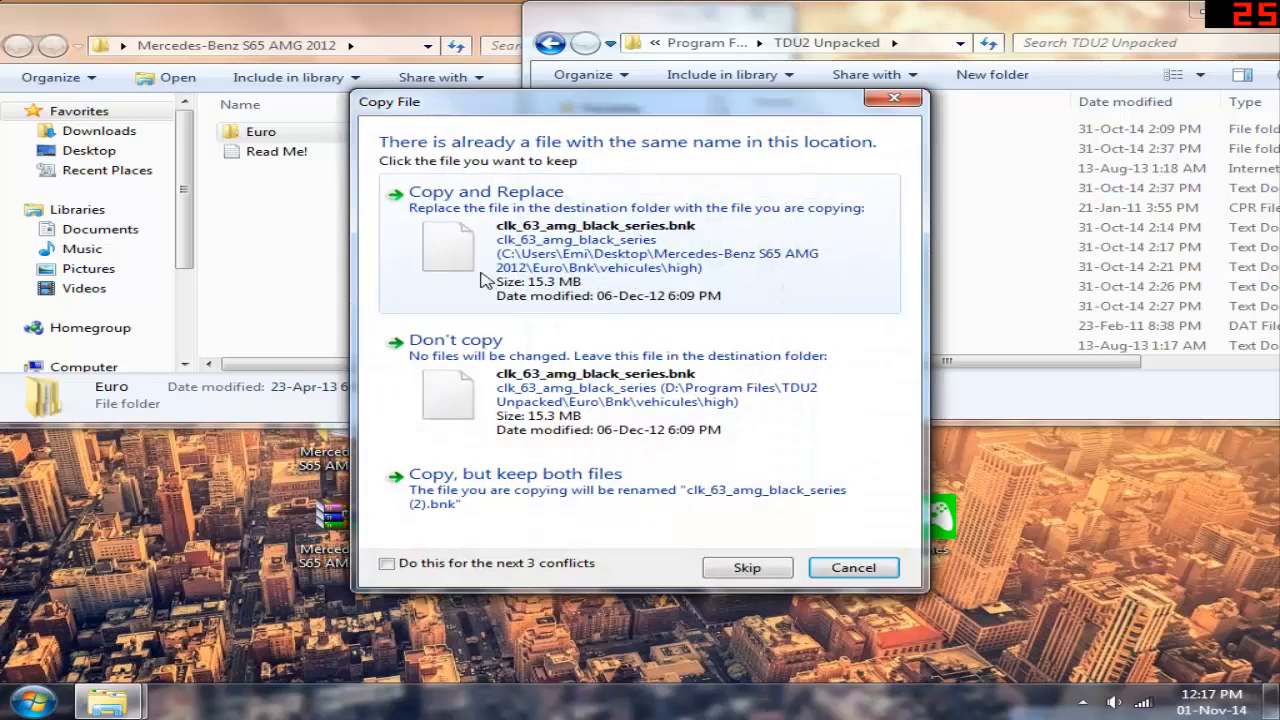